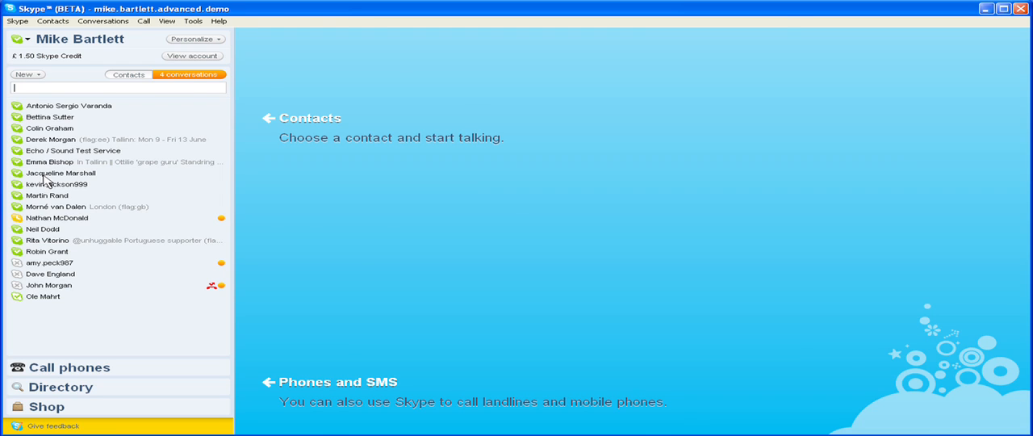
pyautogui.click(60, 173)
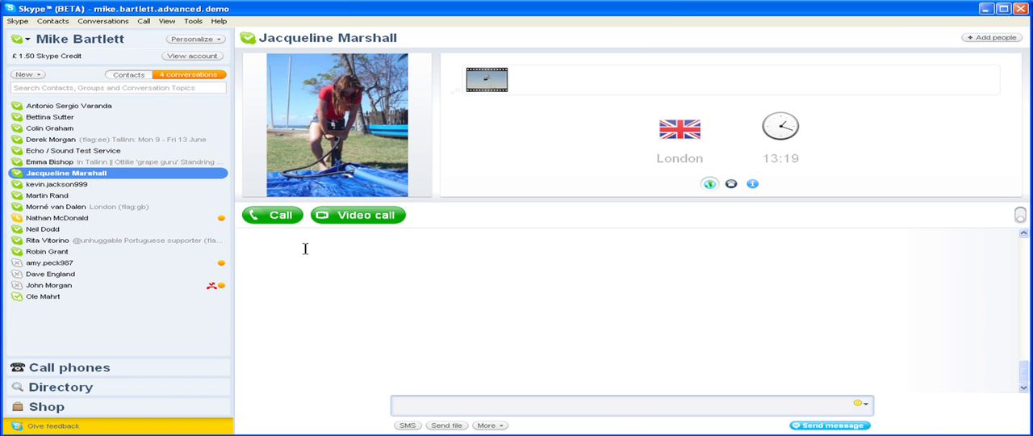
pyautogui.click(359, 215)
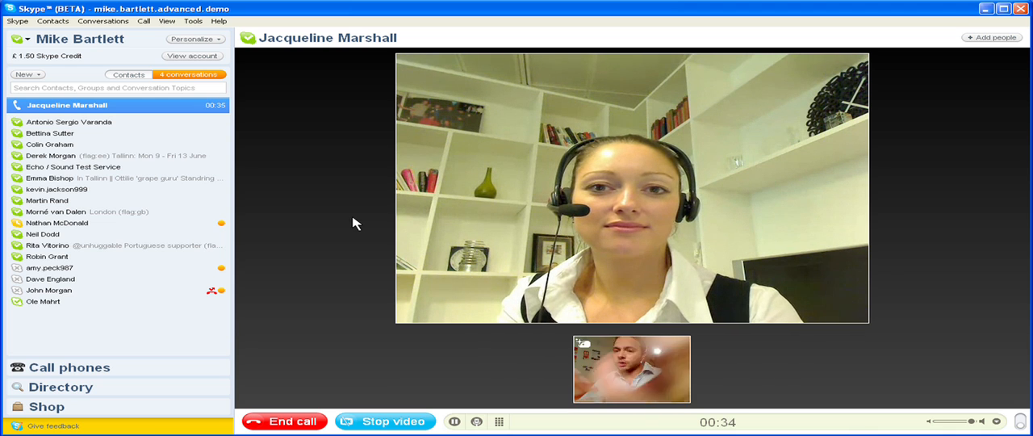
pyautogui.moveTo(803, 299)
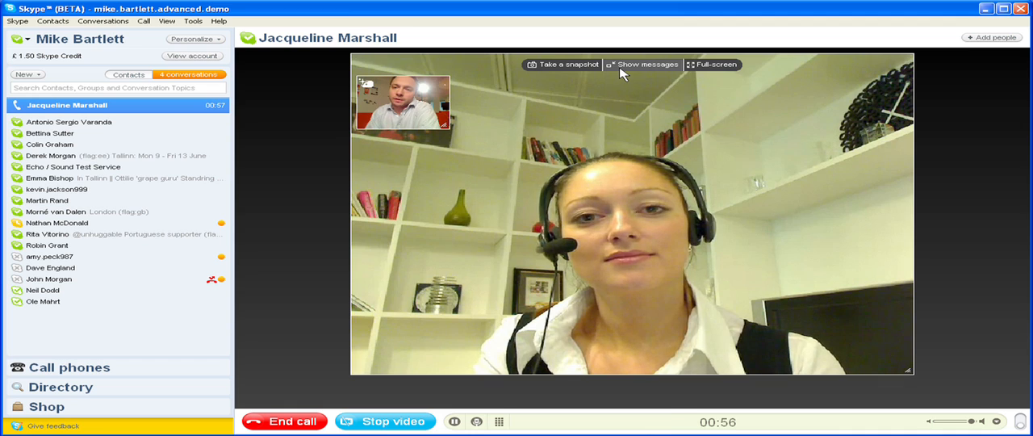
# - Send Jacqueline a smiley 'thanks for your help' chat message, then end the call
pyautogui.click(642, 65)
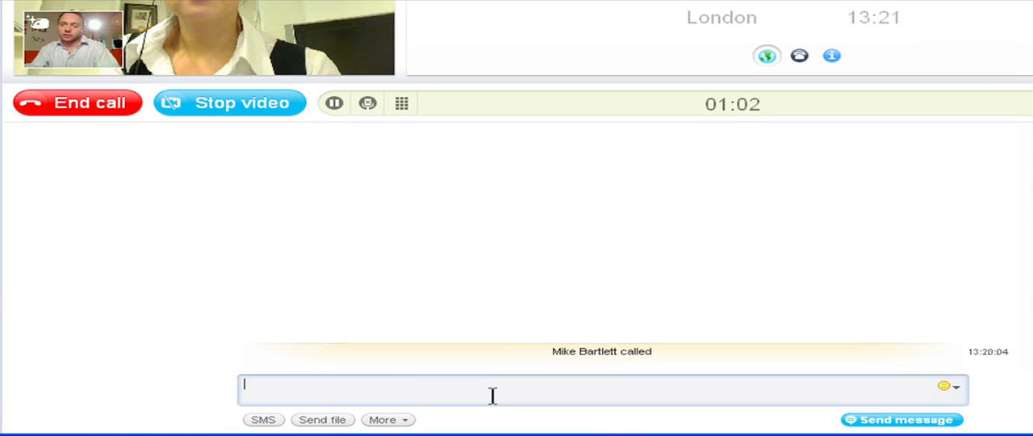
pyautogui.write('(hi)')
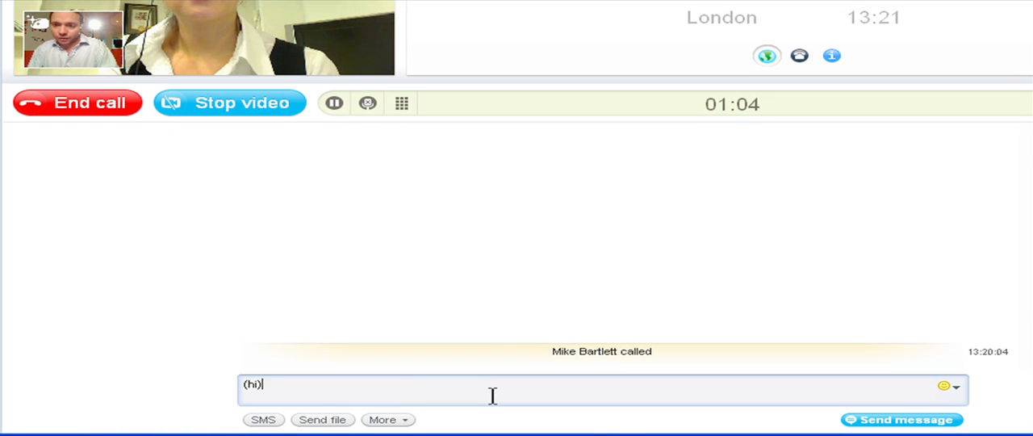
pyautogui.write('thanks for')
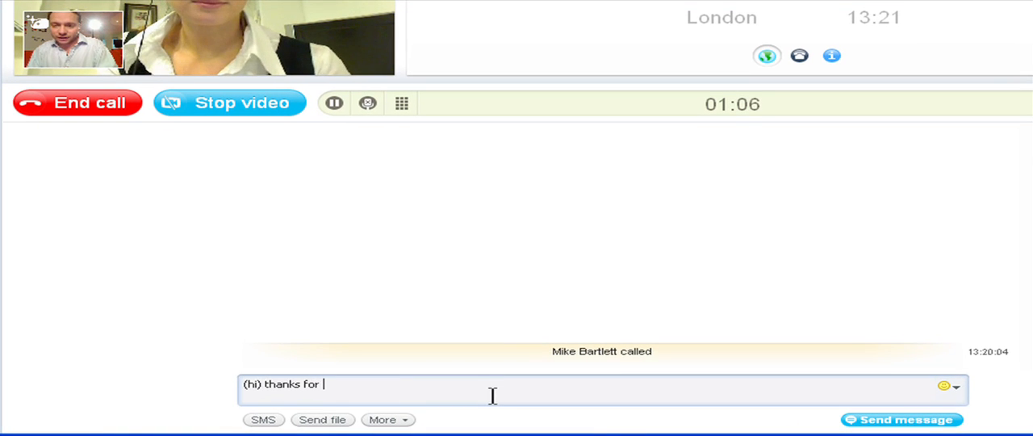
pyautogui.click(901, 419)
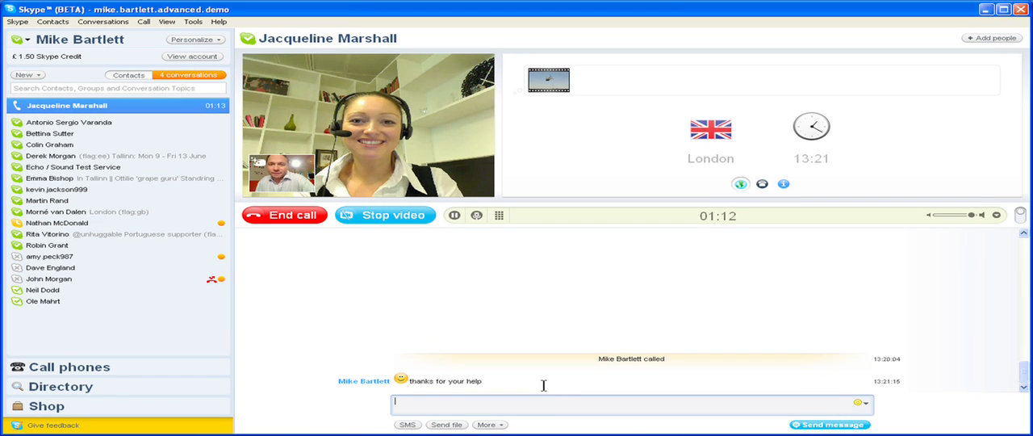
pyautogui.click(283, 215)
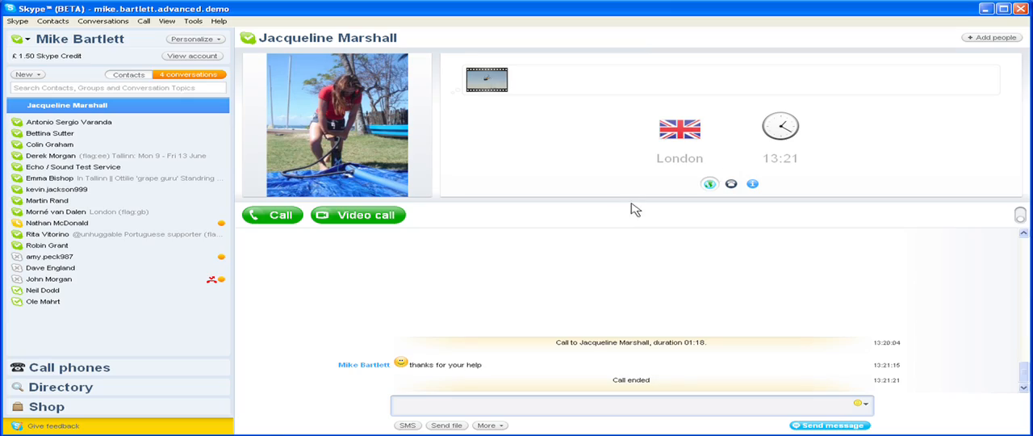
pyautogui.click(992, 38)
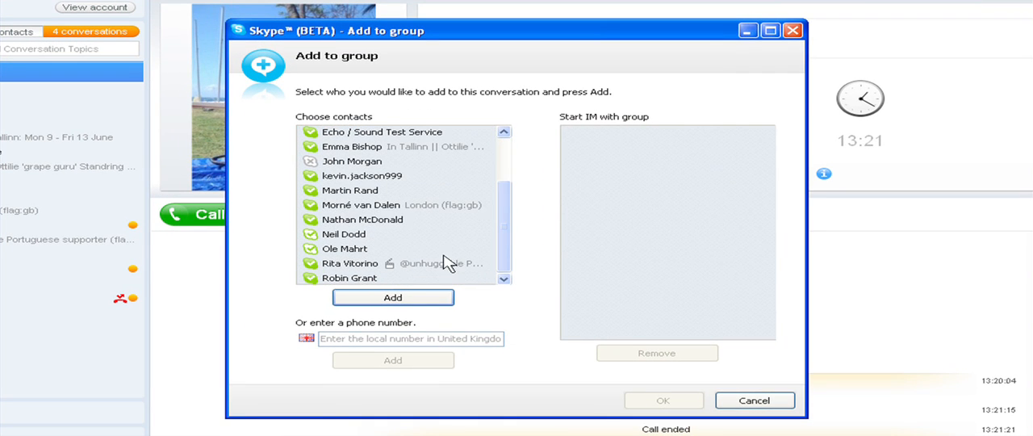
pyautogui.click(362, 218)
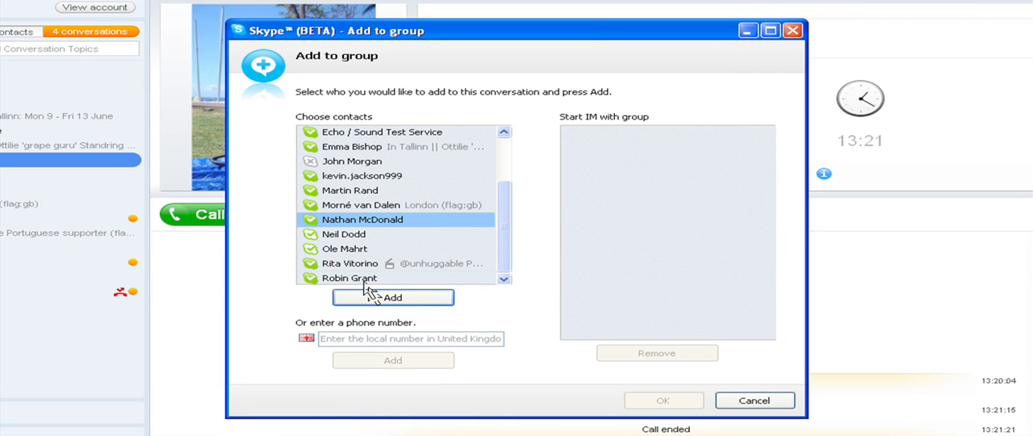
pyautogui.click(394, 297)
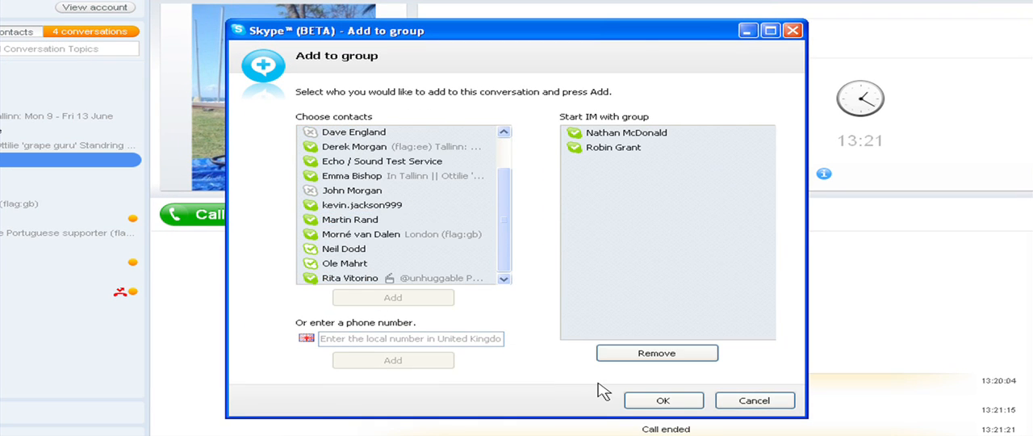
pyautogui.click(663, 401)
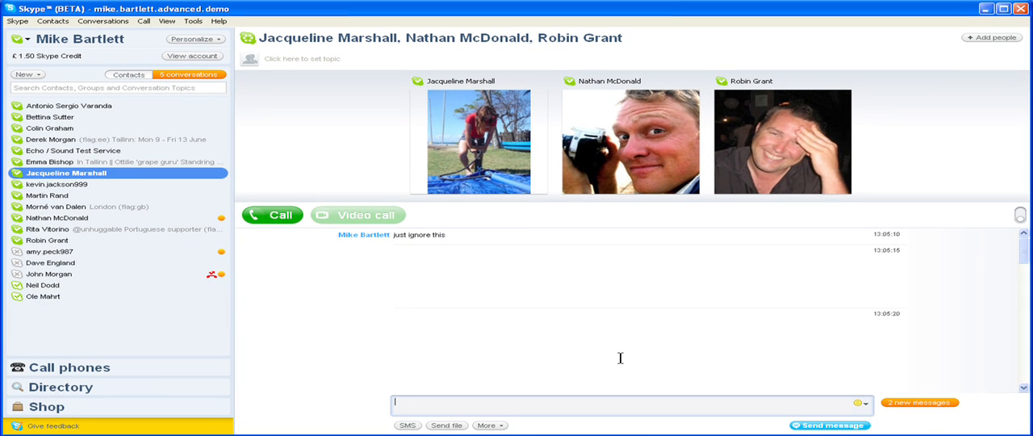
# - Enter 'Tallinn Trip' as the three-person group chat's topic
pyautogui.click(302, 58)
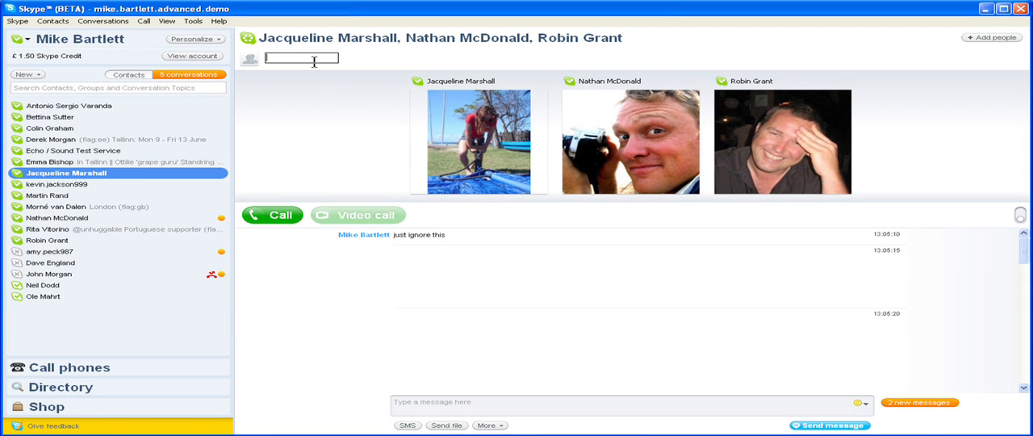
pyautogui.write('Tall')
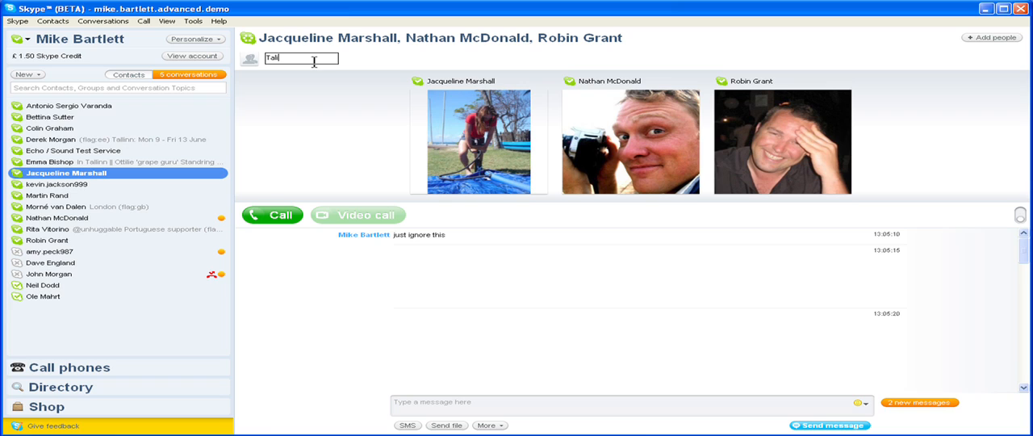
pyautogui.write('allinn Trip')
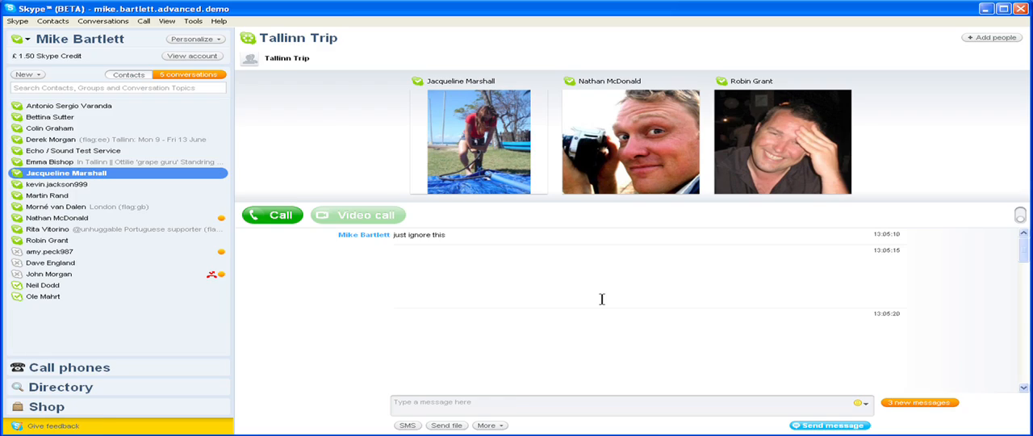
pyautogui.moveTo(450, 222)
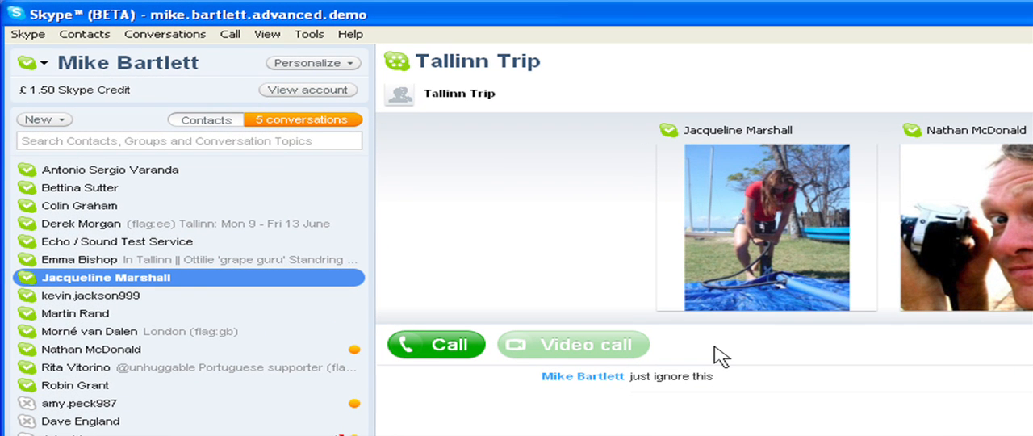
pyautogui.moveTo(419, 173)
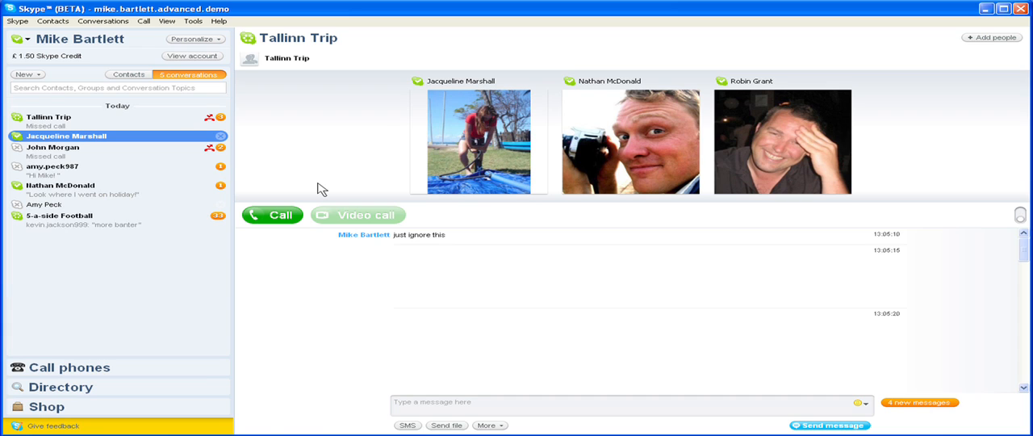
pyautogui.moveTo(137, 270)
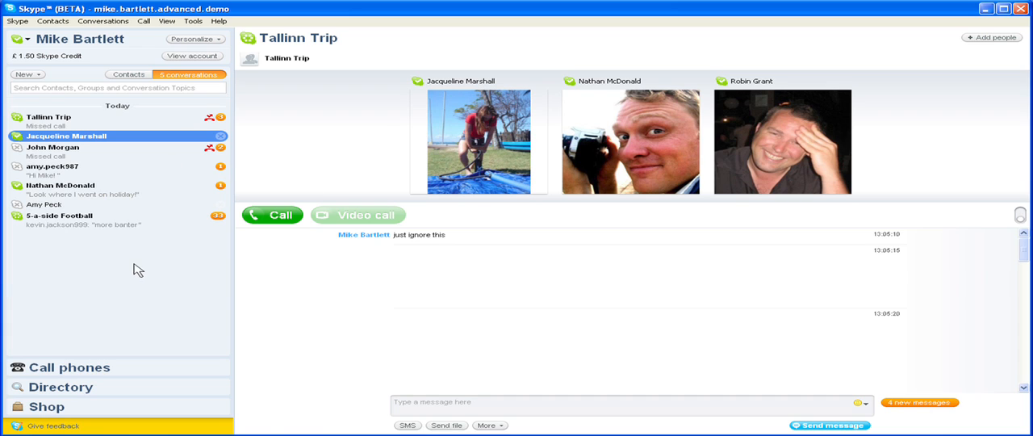
pyautogui.moveTo(47, 179)
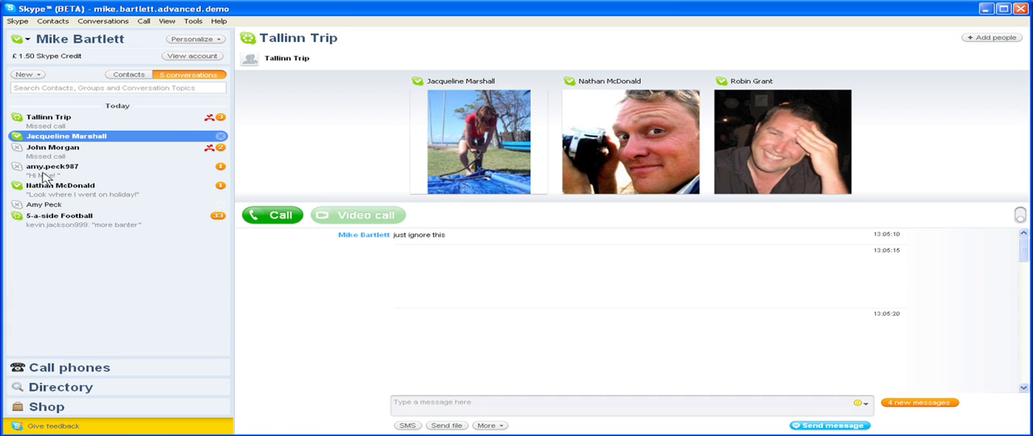
pyautogui.click(57, 165)
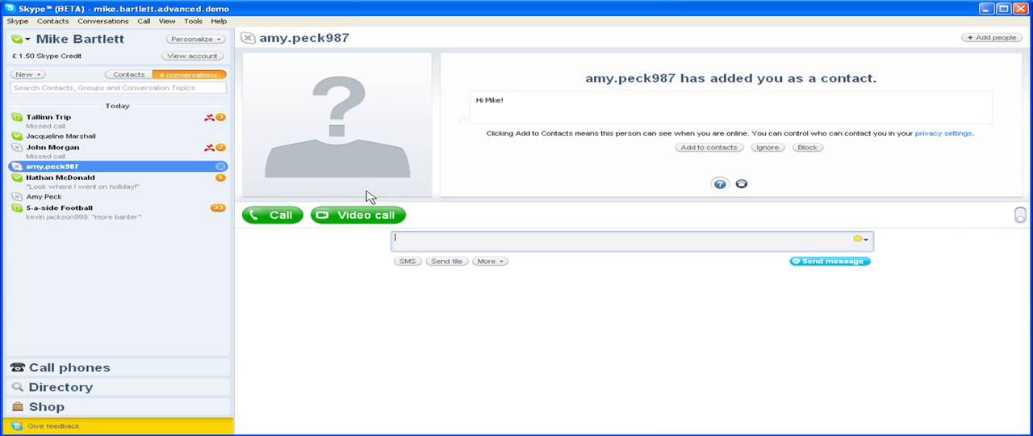
pyautogui.moveTo(531, 199)
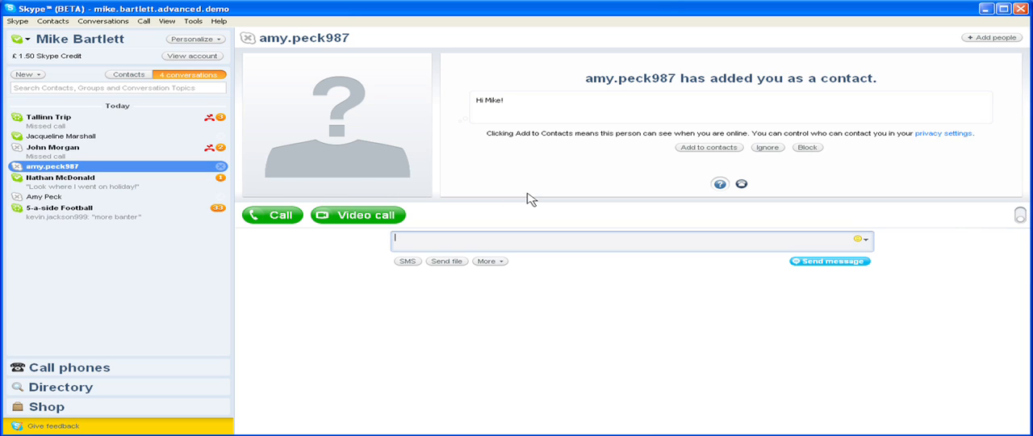
pyautogui.moveTo(566, 193)
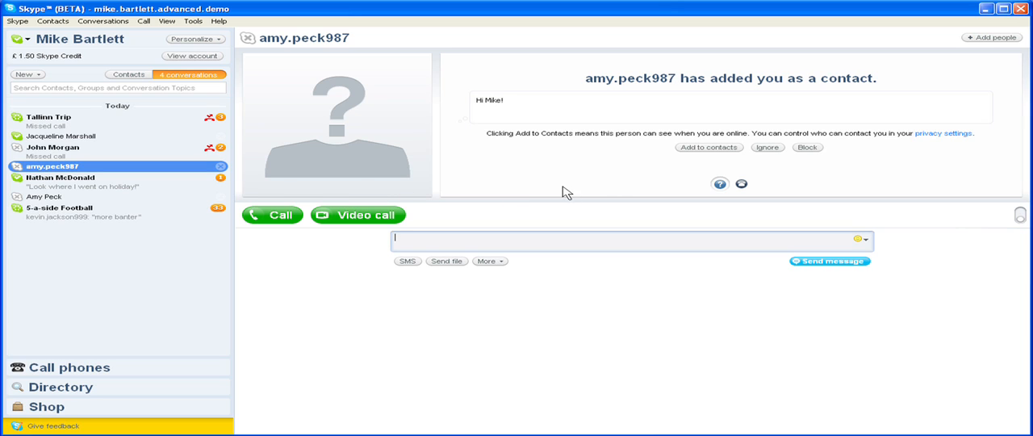
pyautogui.click(709, 147)
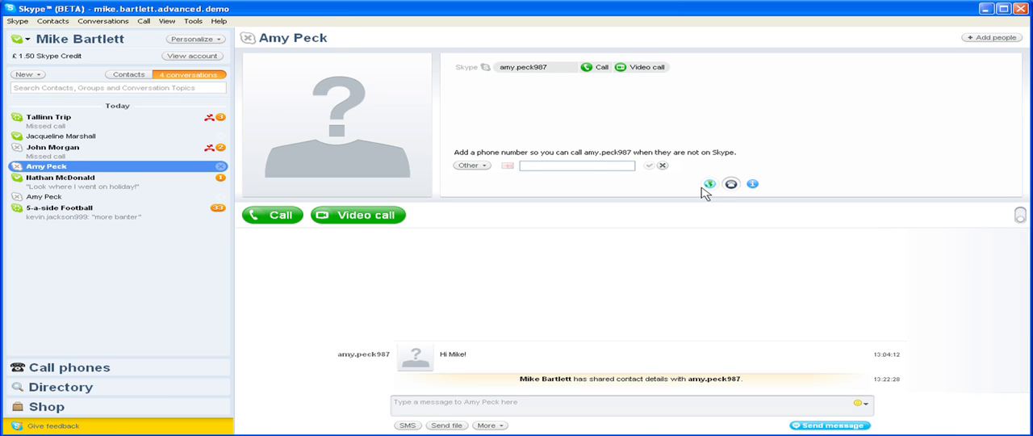
pyautogui.moveTo(642, 229)
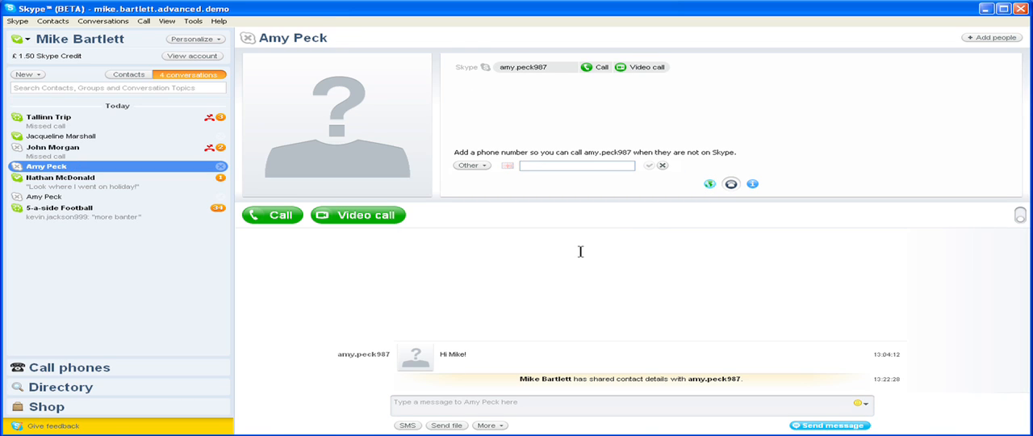
pyautogui.moveTo(52, 162)
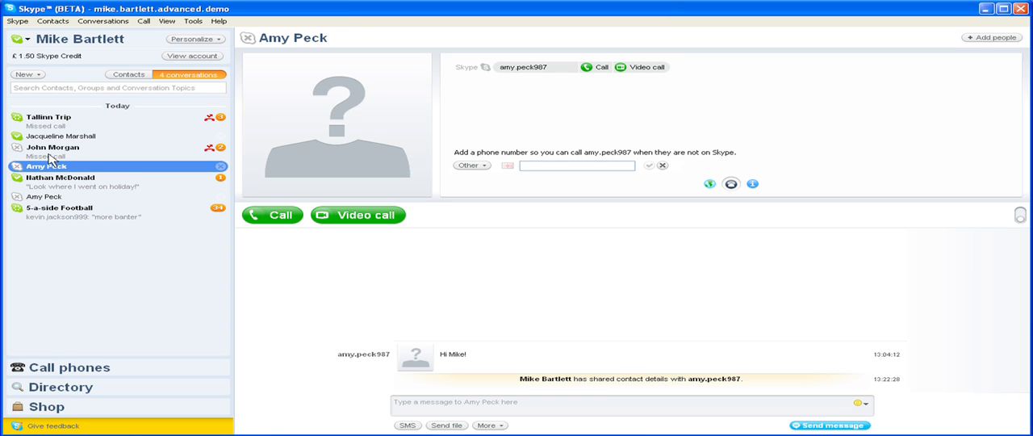
pyautogui.click(54, 147)
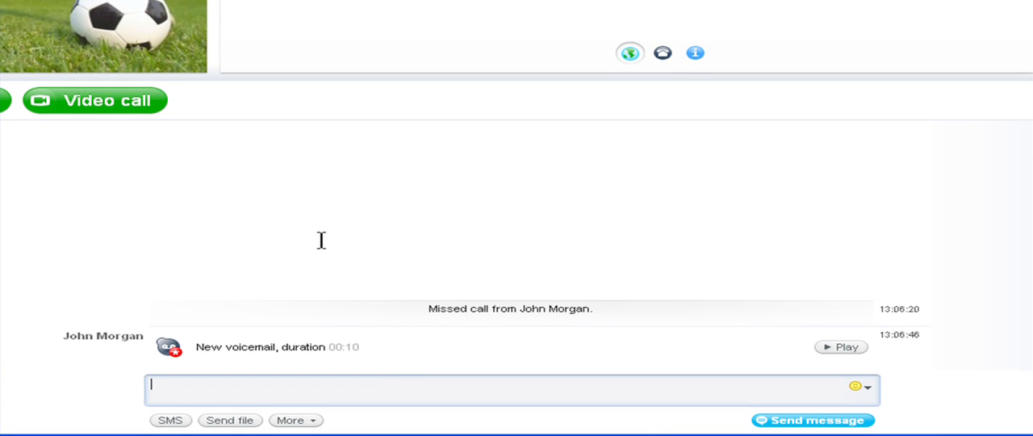
pyautogui.click(840, 347)
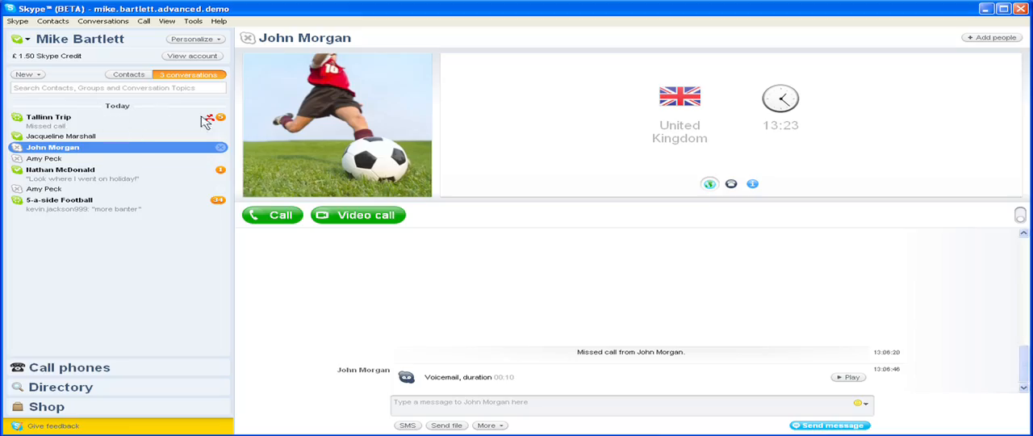
pyautogui.moveTo(170, 181)
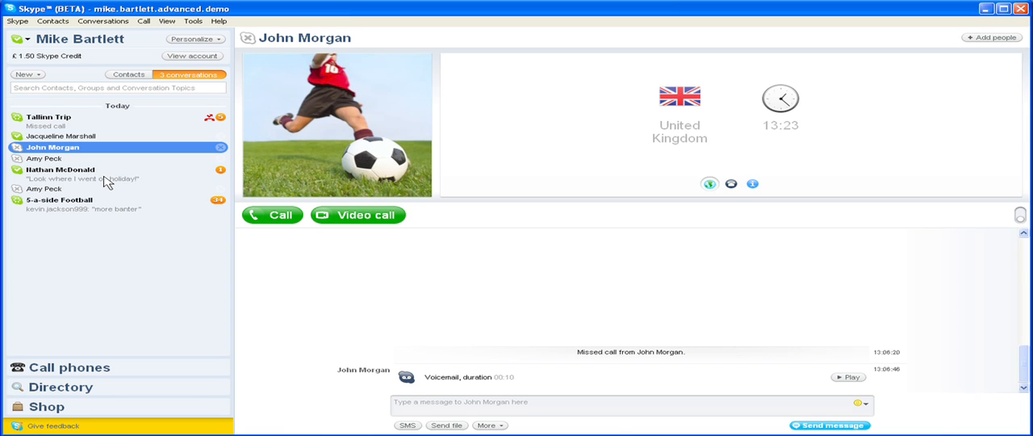
pyautogui.click(59, 169)
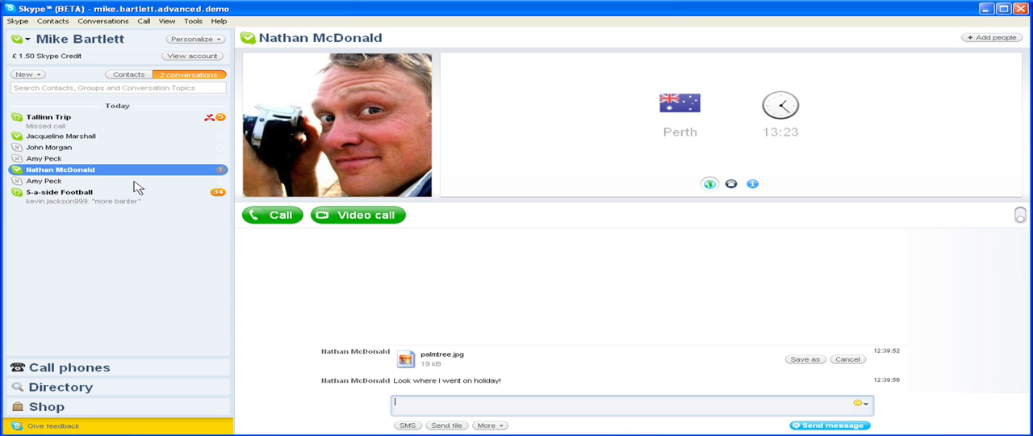
pyautogui.moveTo(529, 341)
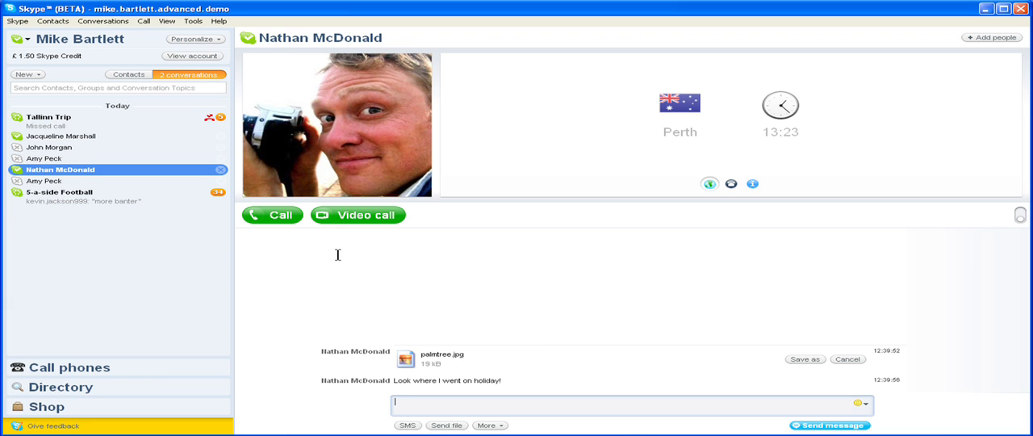
pyautogui.rightClick(61, 169)
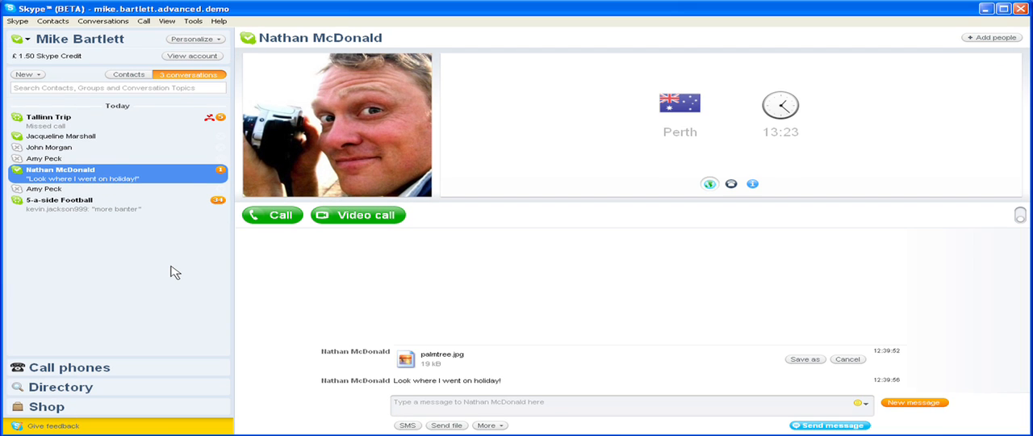
pyautogui.moveTo(187, 270)
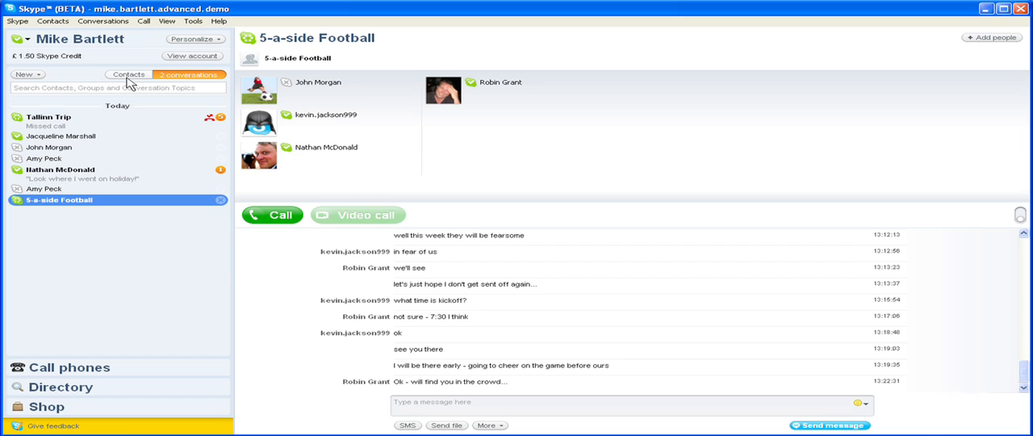
pyautogui.click(128, 74)
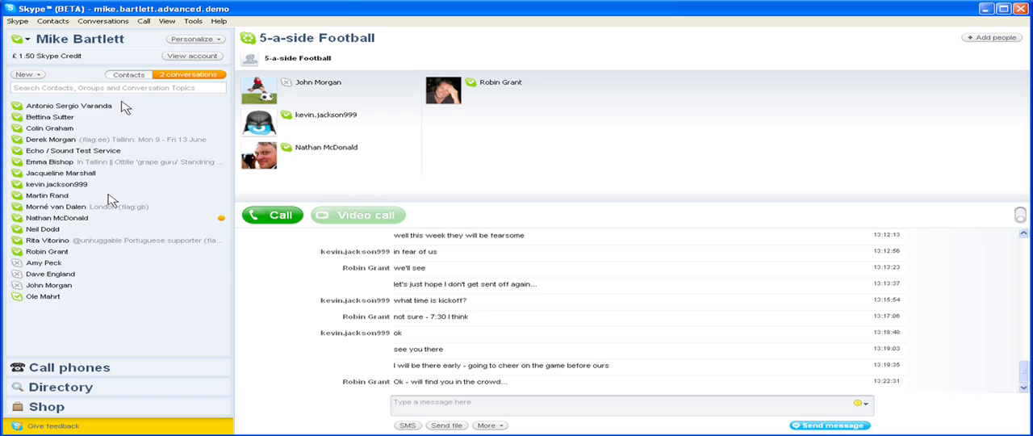
pyautogui.moveTo(56, 278)
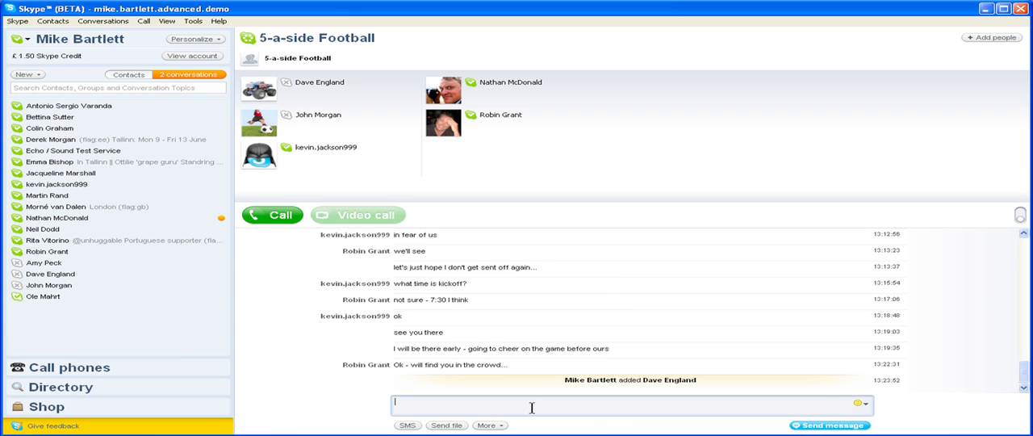
pyautogui.write('Hi guys,')
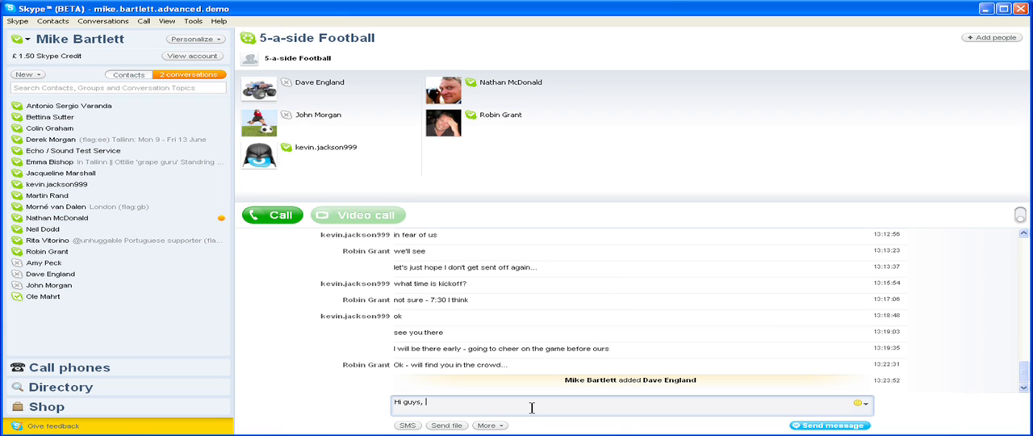
pyautogui.write("I've added Dave")
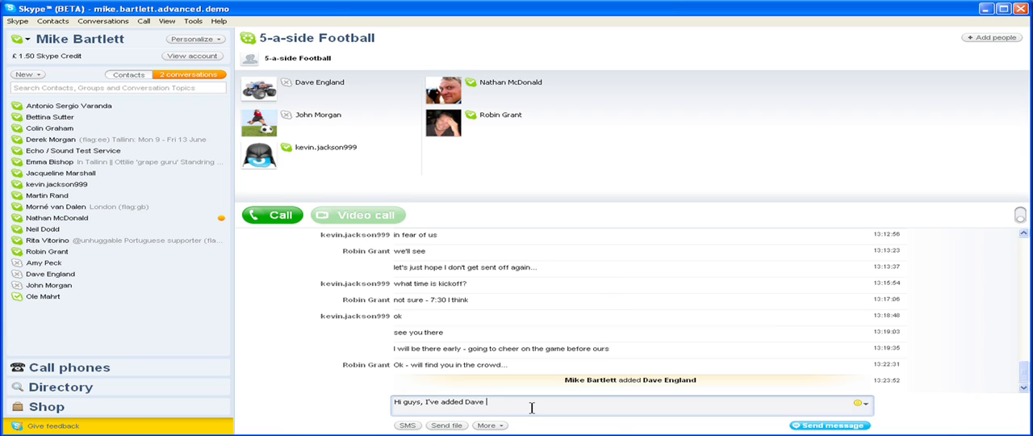
pyautogui.write('to replace John')
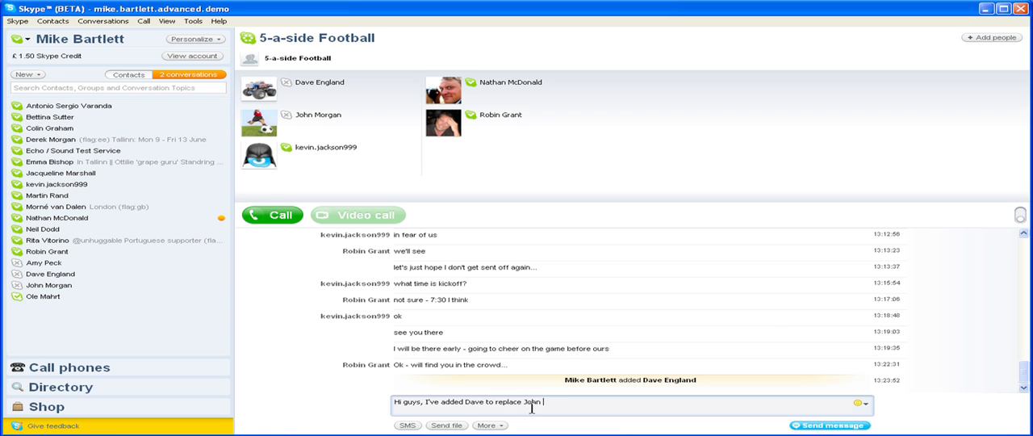